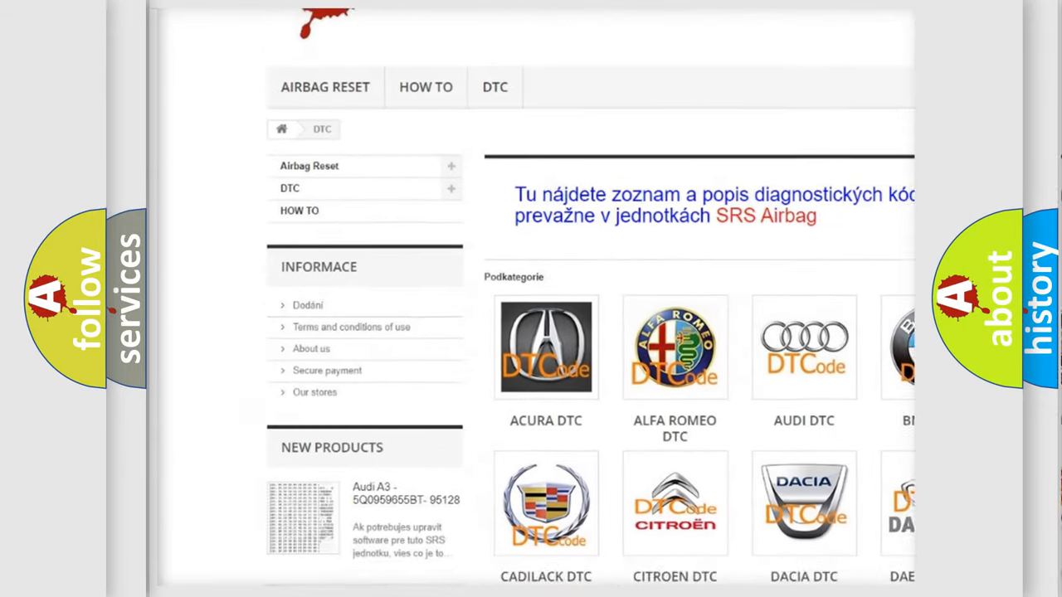
- Advance to the slide showing Make: Dodge, Code: B1441 and the Definition heading
scroll("down", 3)
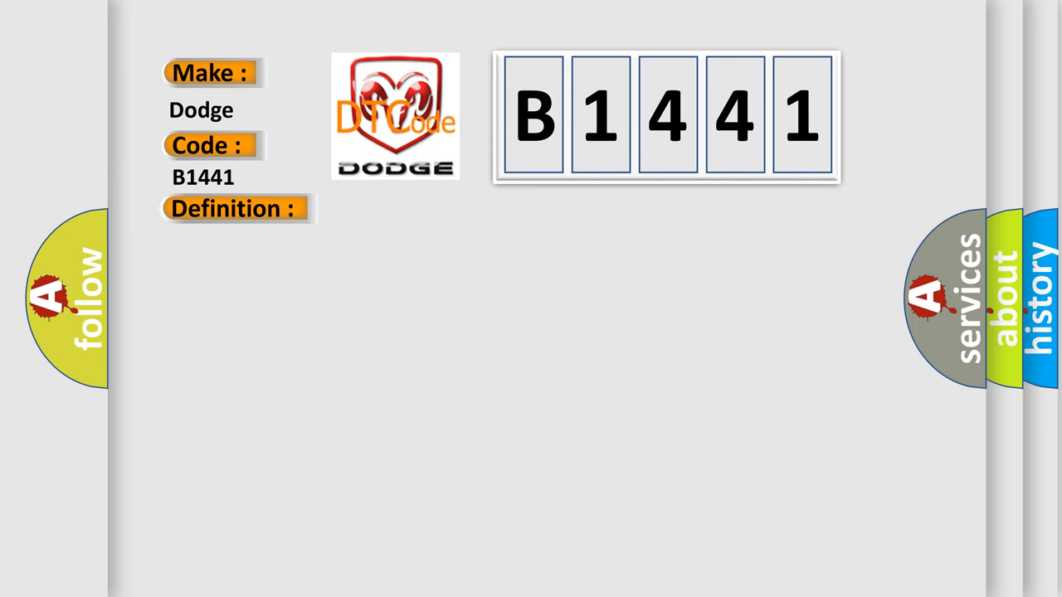
- Reveal the B1441 description and scroll through the EVAP and P0456 temperature conditions
left_click(235, 209)
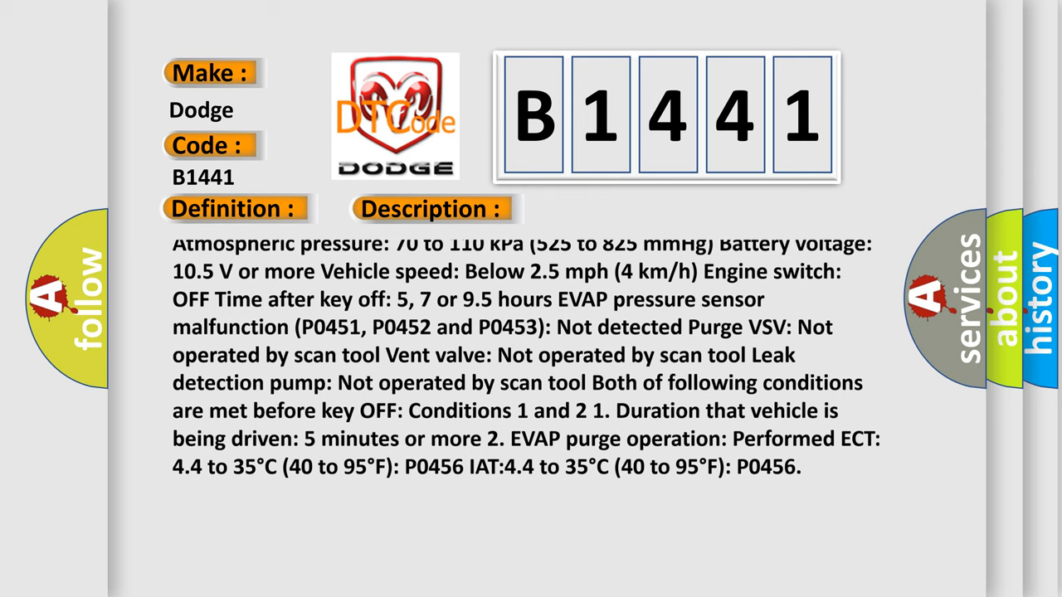
scroll("down", 3)
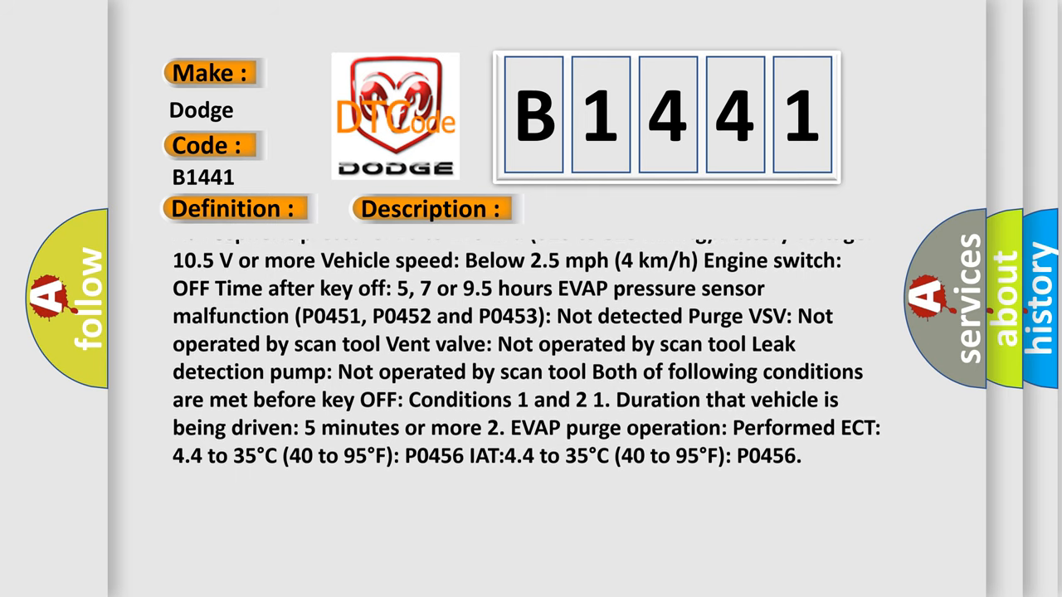